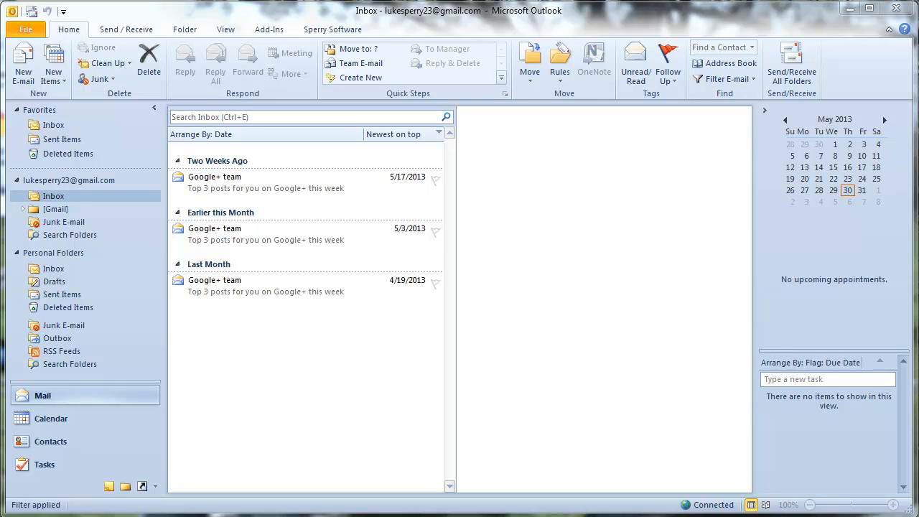
mouse_move(332, 29)
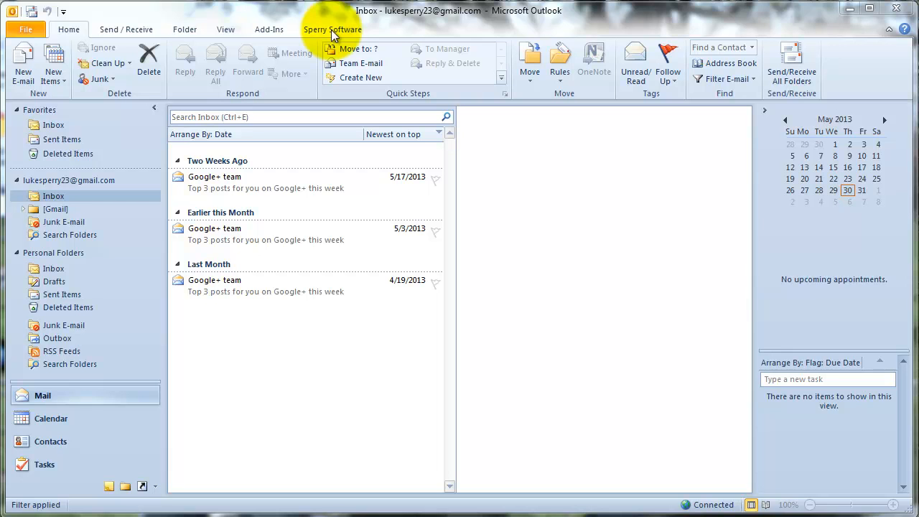
- Open the Sperry Software tab and its add-in configuration button
left_click(331, 30)
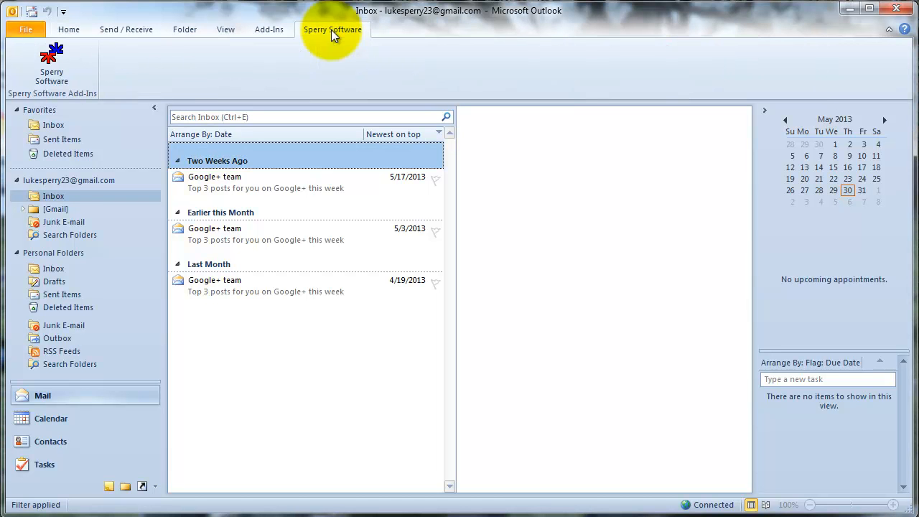
left_click(51, 58)
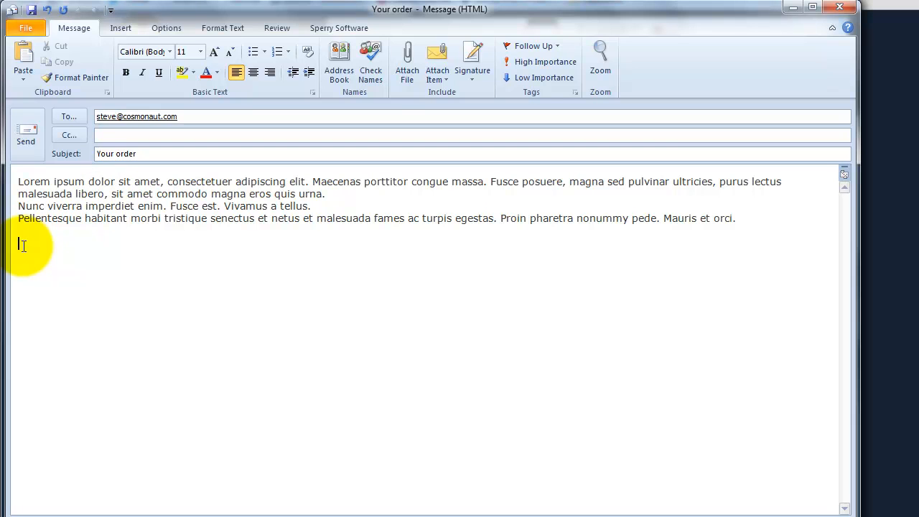
- Insert the signature with F5 in the order email, then the agenda template with F10
key("F5")
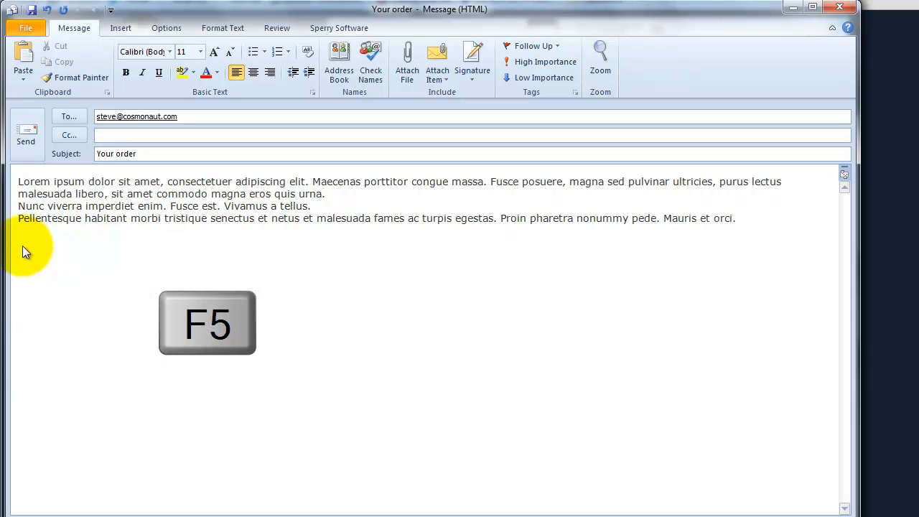
key("f5")
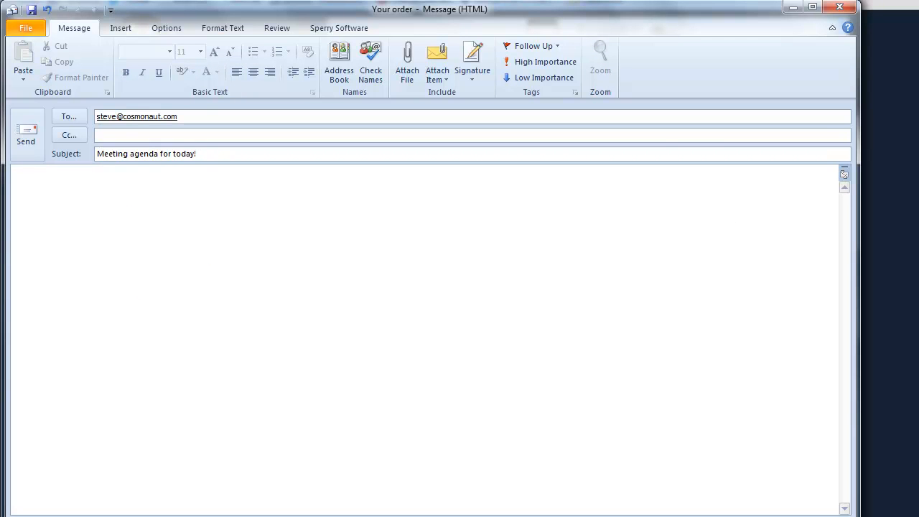
mouse_move(253, 269)
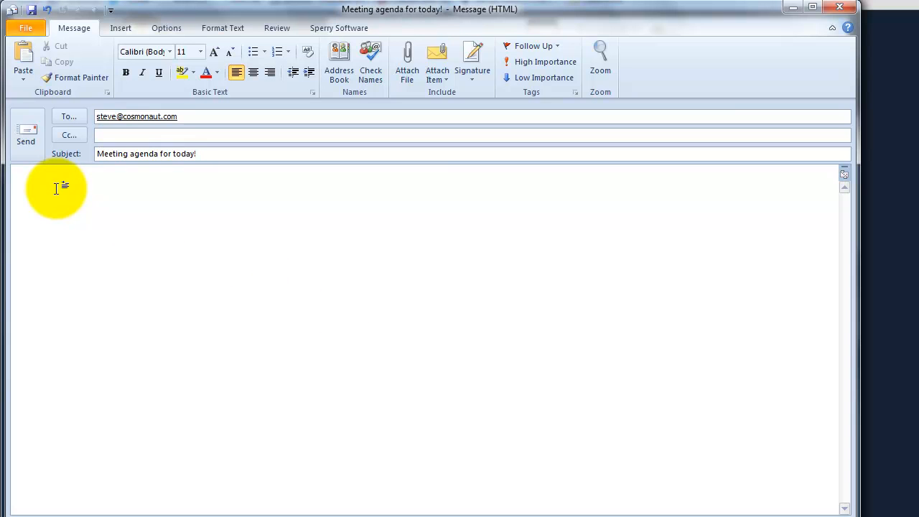
key("F10")
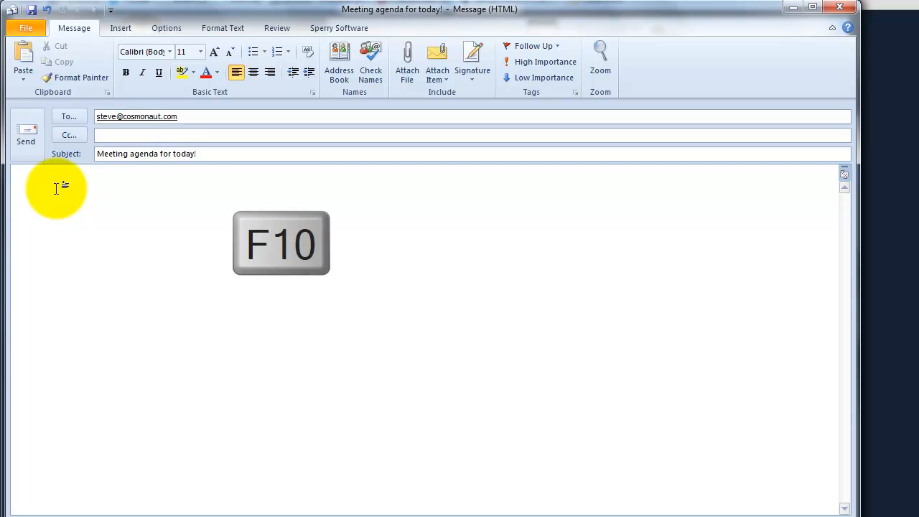
key("F10")
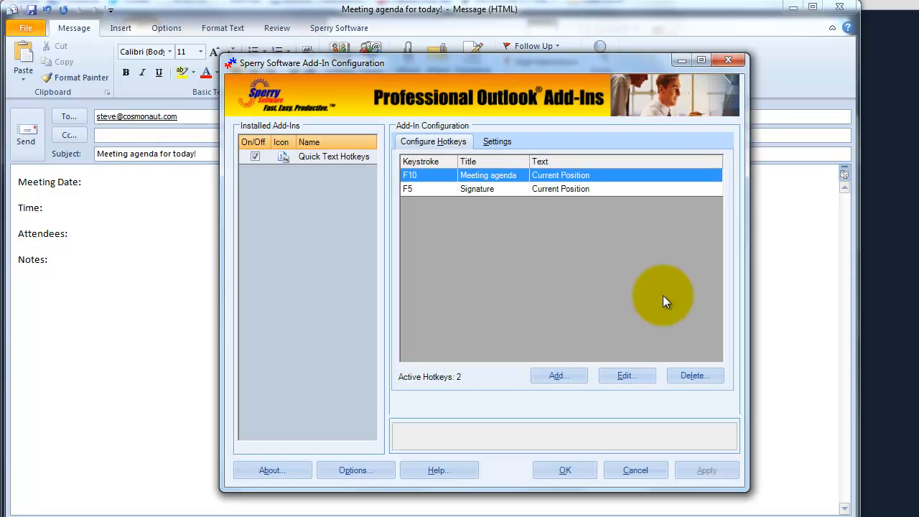
mouse_move(559, 375)
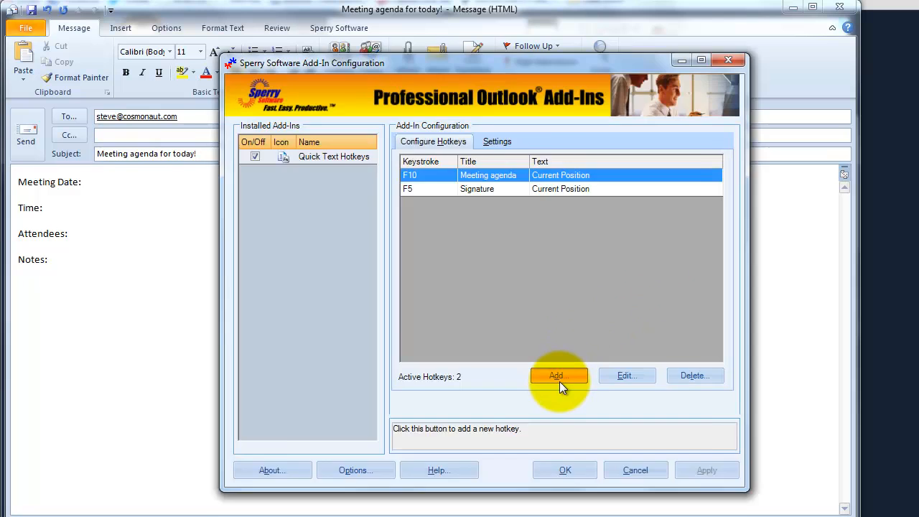
- Add a new hotkey in the add-in configuration for the Invoice quick text
left_click(559, 375)
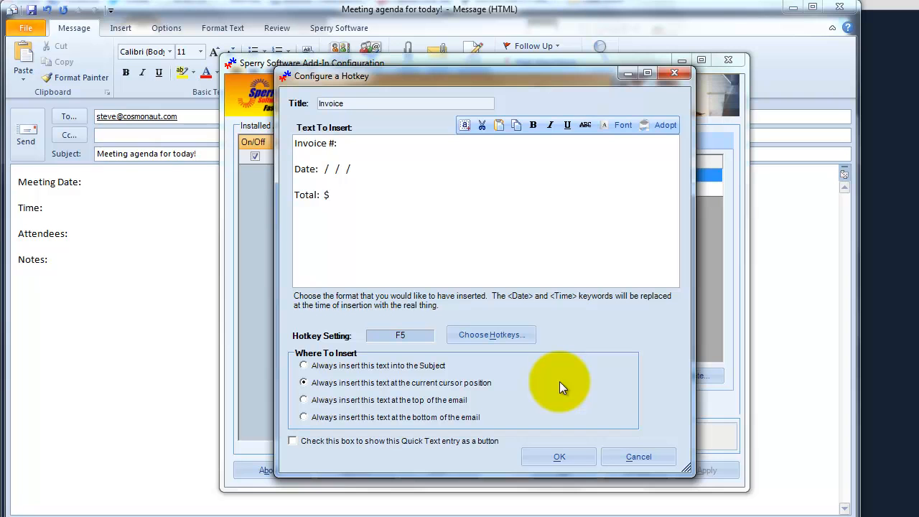
mouse_move(509, 351)
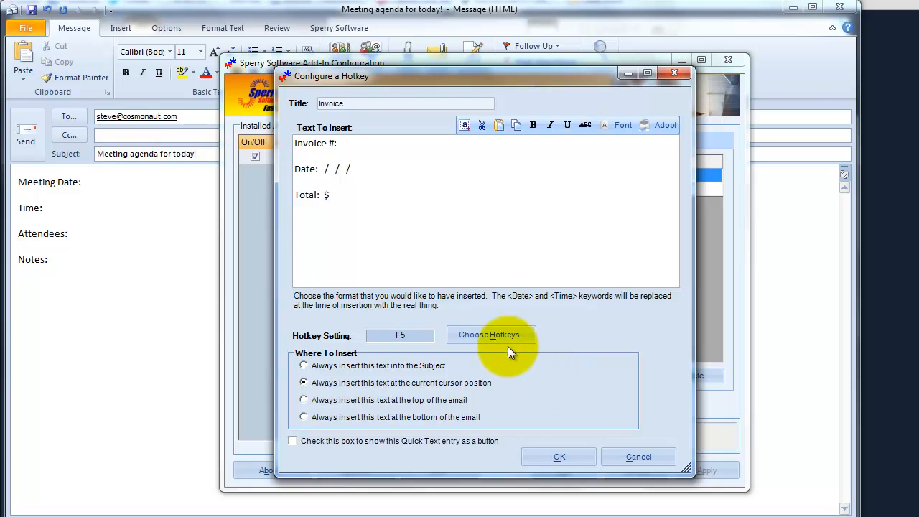
- Change the Invoice hotkey's key from F5 to F11 and confirm
left_click(491, 335)
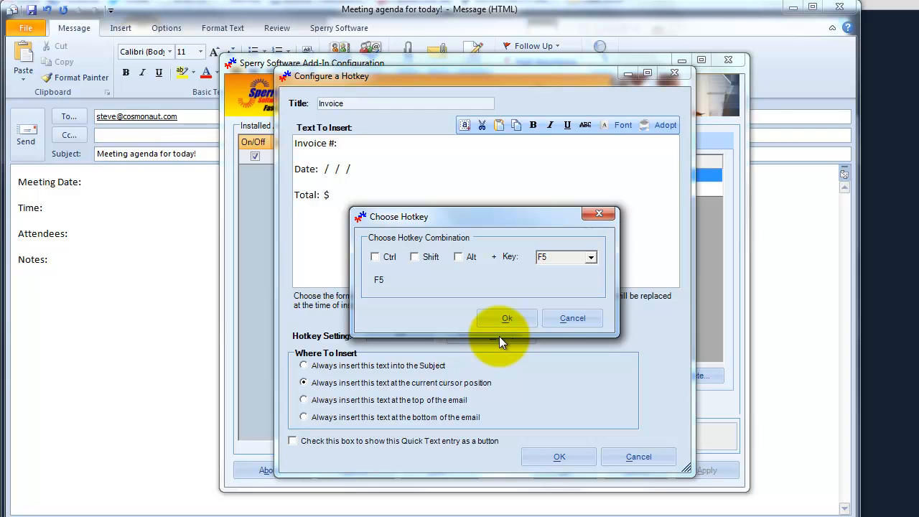
left_click(591, 256)
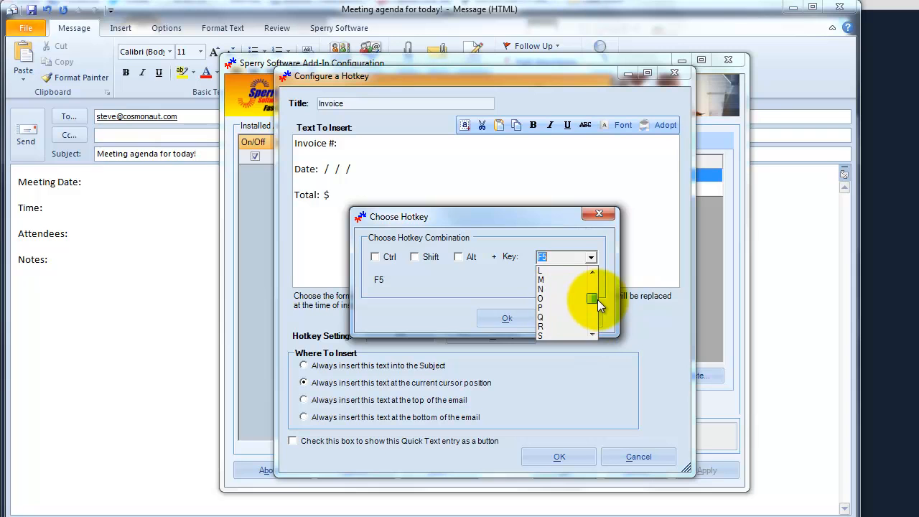
scroll("down", 3)
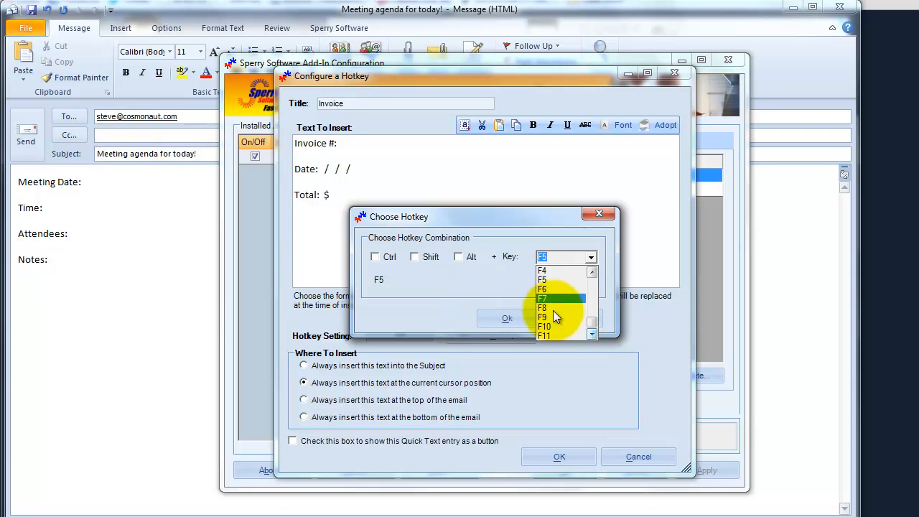
left_click(545, 335)
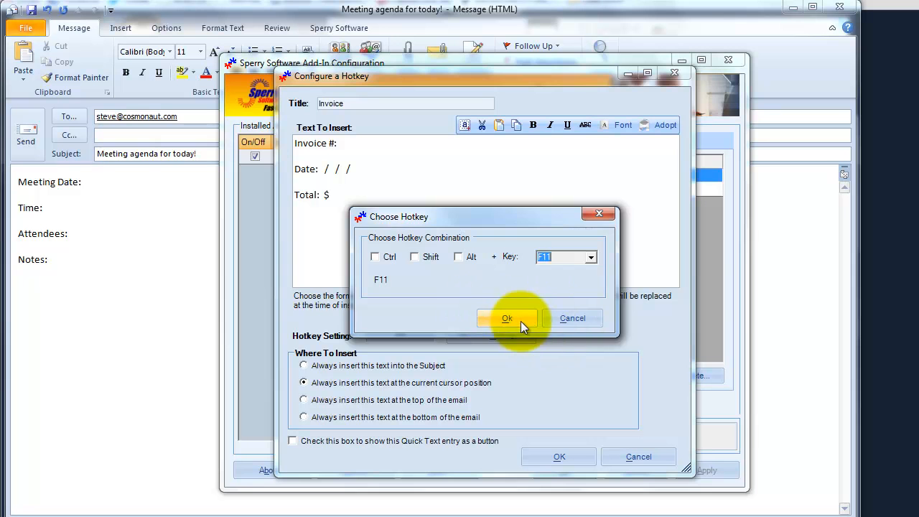
left_click(507, 318)
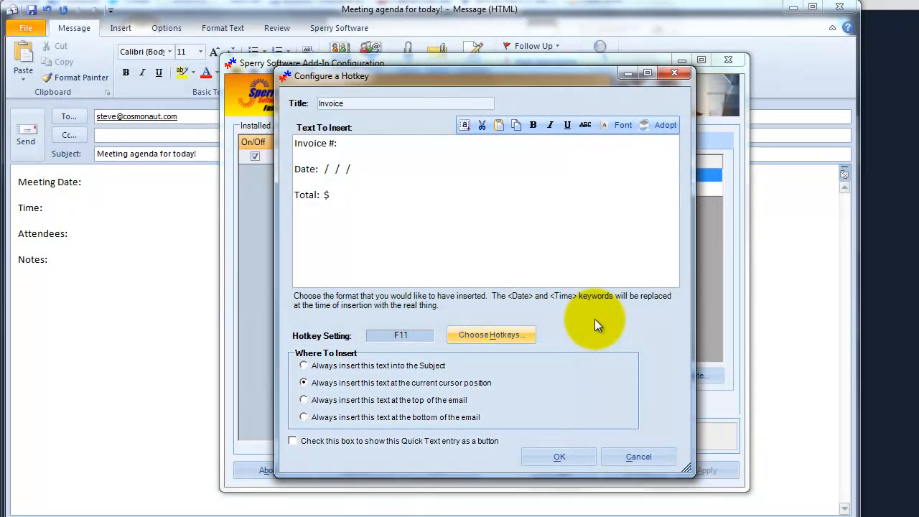
- Enable 'show as a button', save the Invoice hotkey, and dismiss the restart notice
left_click(293, 441)
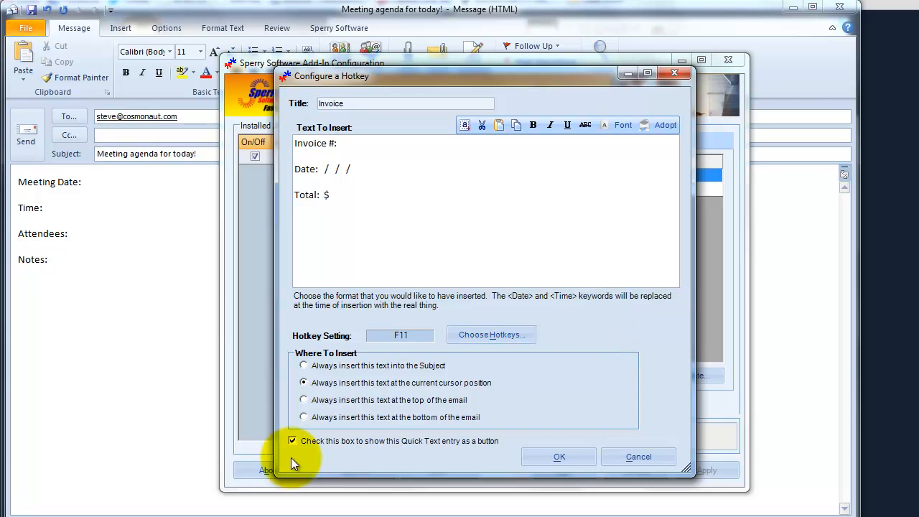
left_click(560, 456)
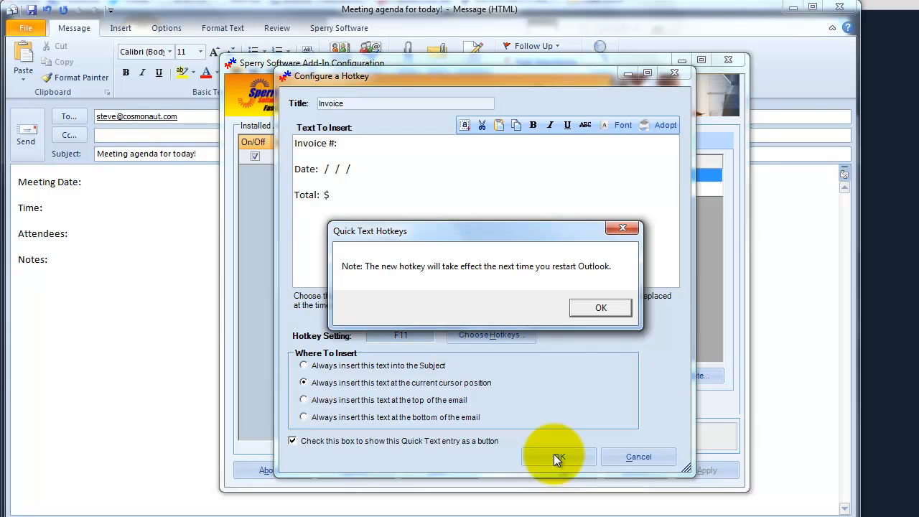
left_click(600, 307)
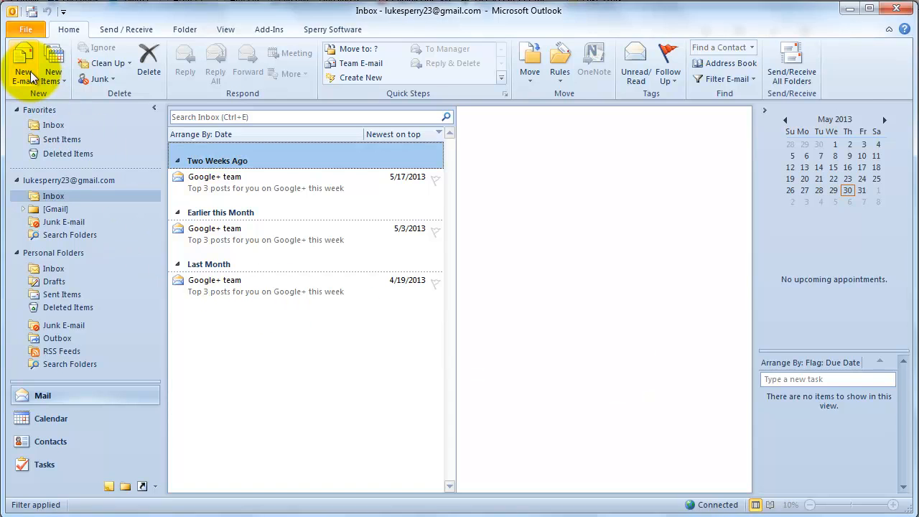
- Create a new email, then reopen the add-in configuration showing three hotkeys
left_click(22, 64)
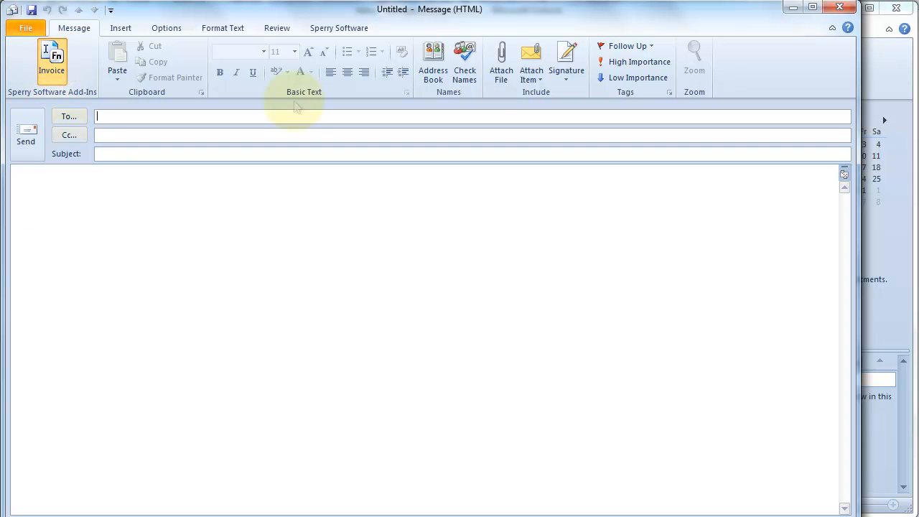
left_click(52, 61)
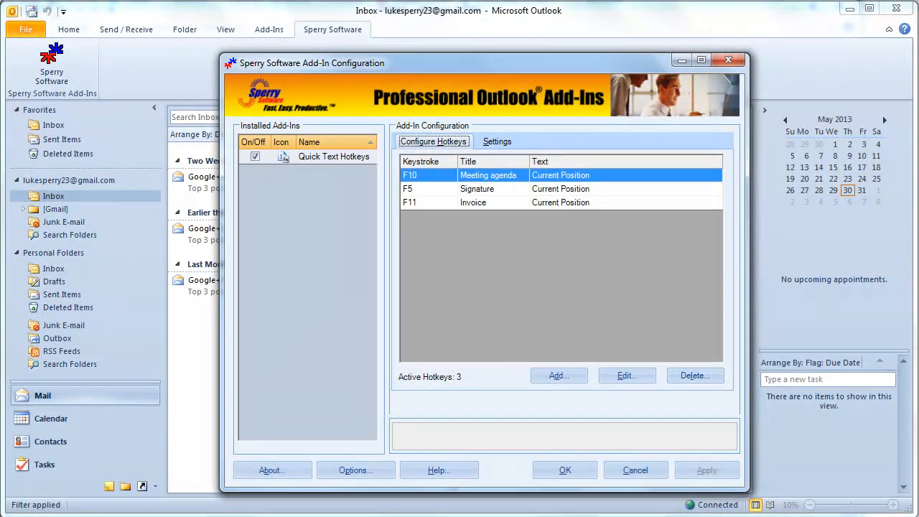
- Switch the add-in configuration dialog to its Settings page
left_click(497, 141)
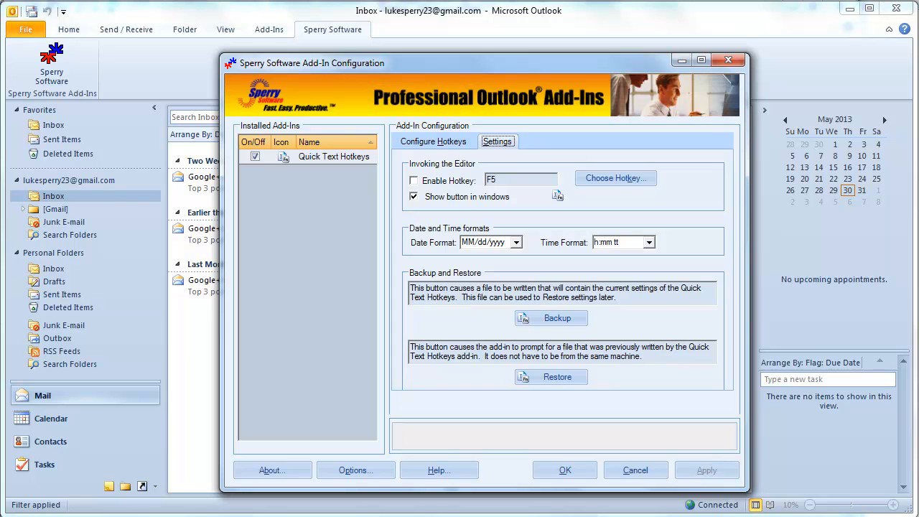